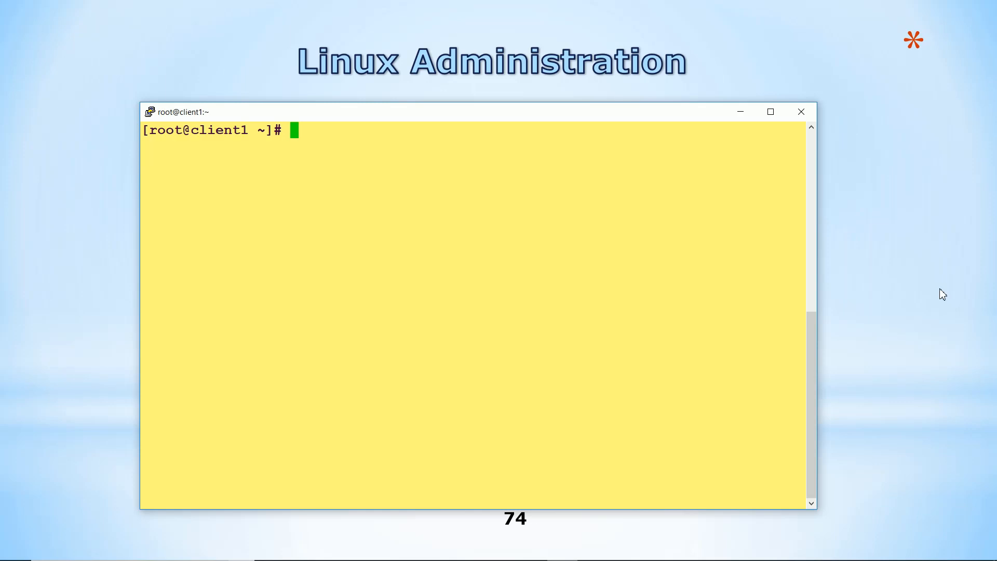
- Check swap with swapon -s and memory with free -m, then start fdisk on /dev/sdf
type("swapon -s")
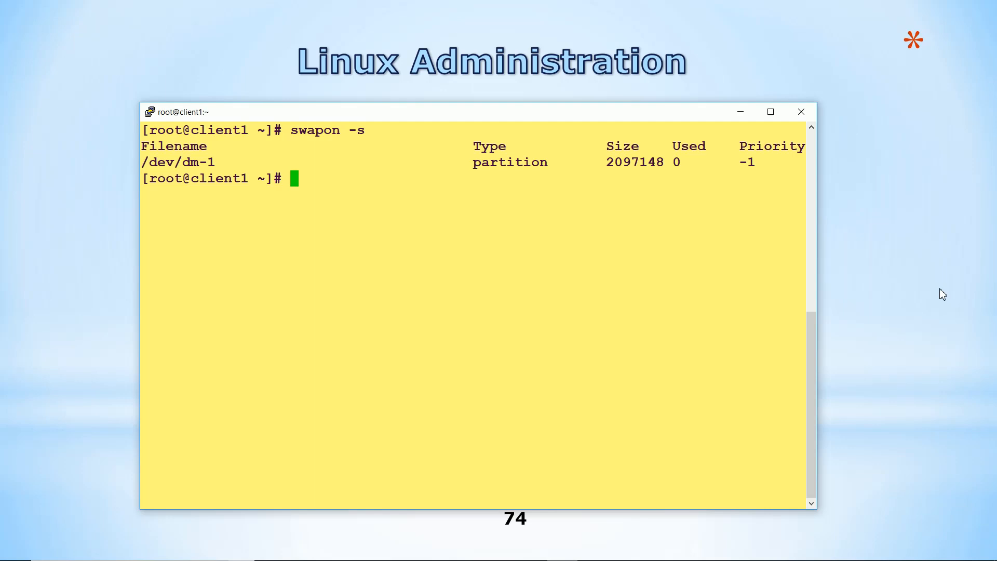
type("free")
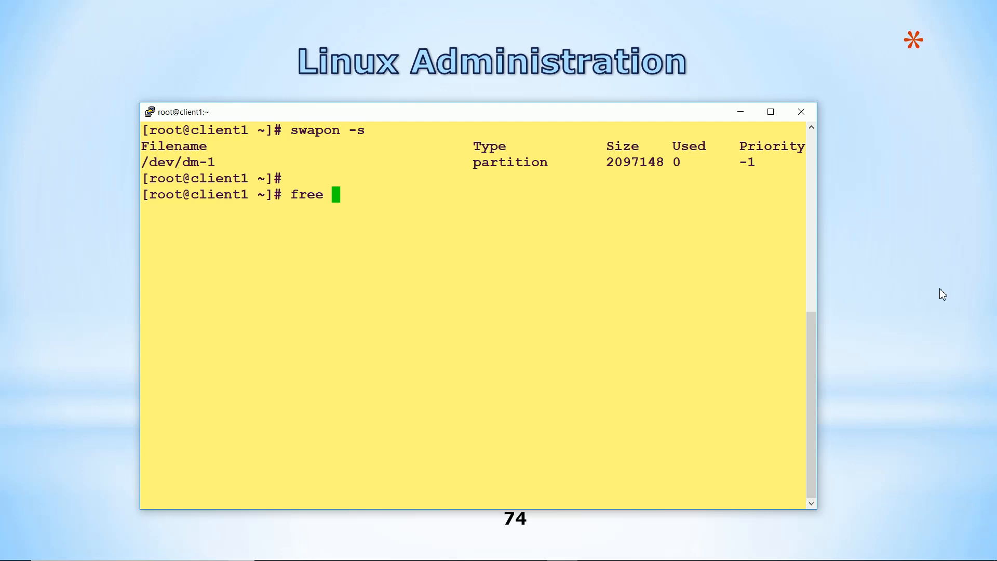
type("-m")
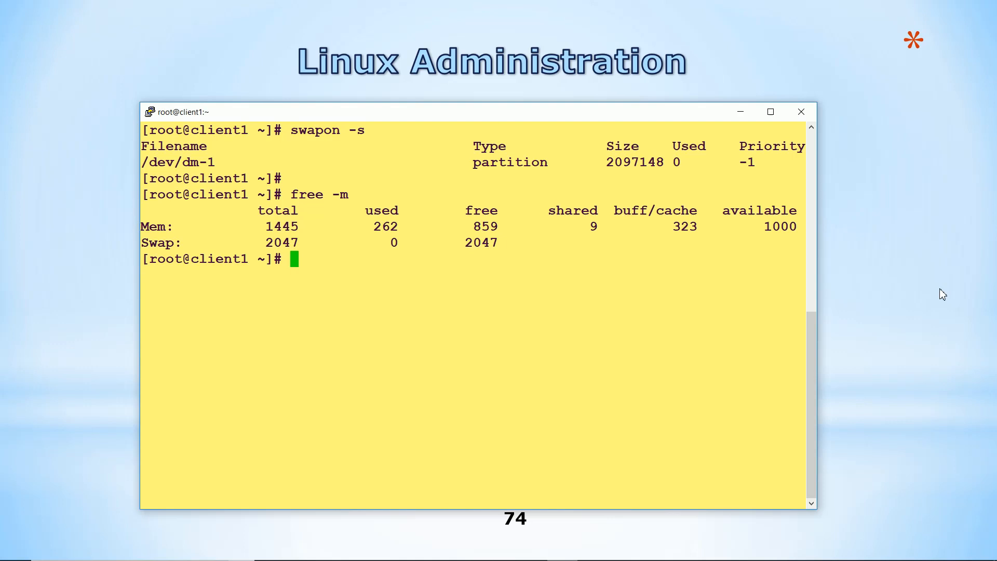
type("fdisk /dev/sdf")
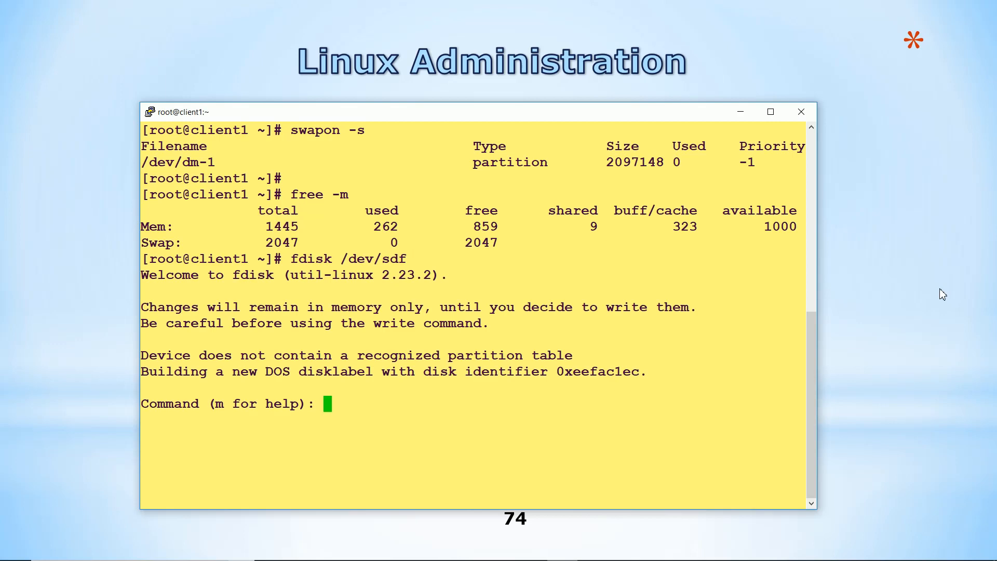
- Create a new primary partition with default start and +1000M as its size
type("p")
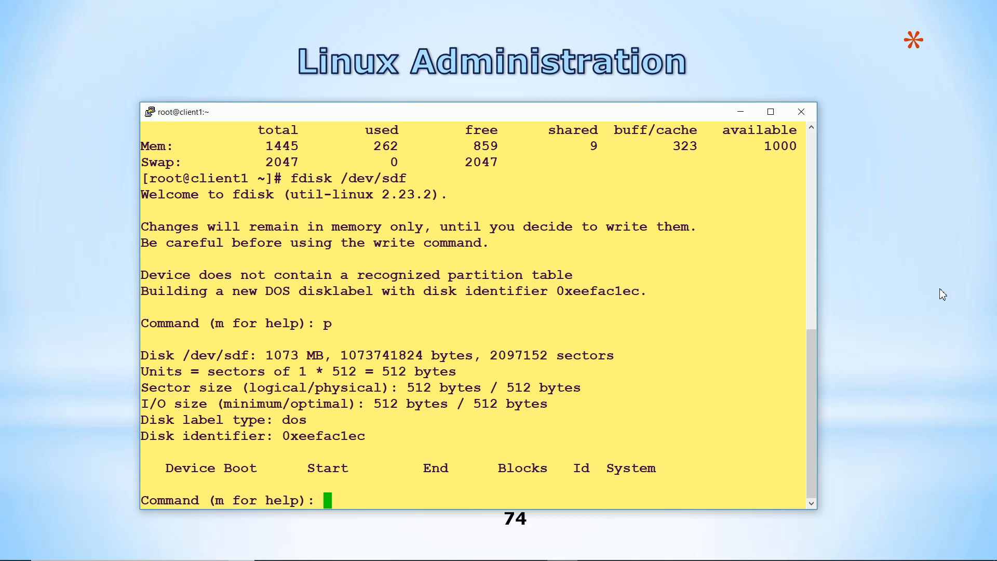
type("p")
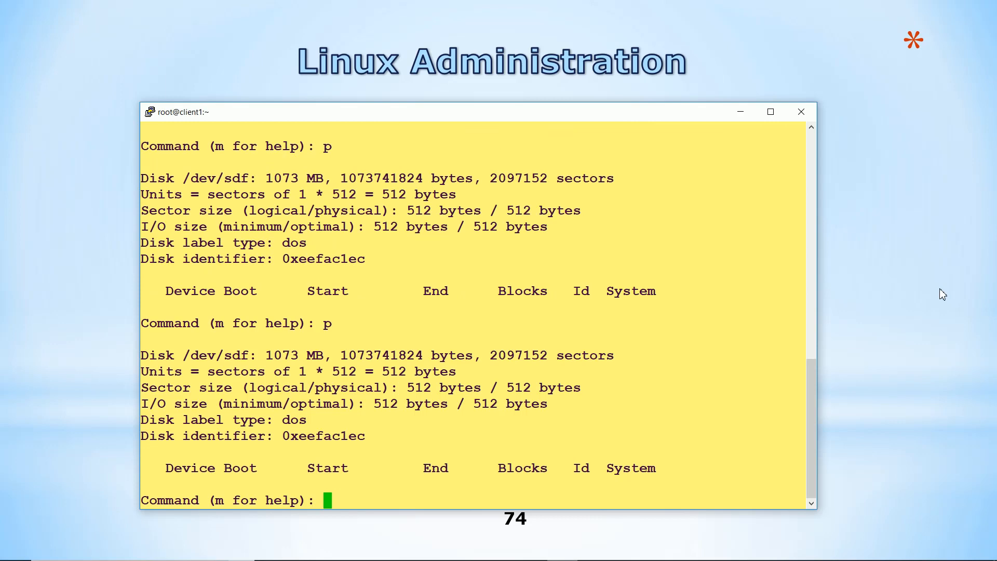
type("n")
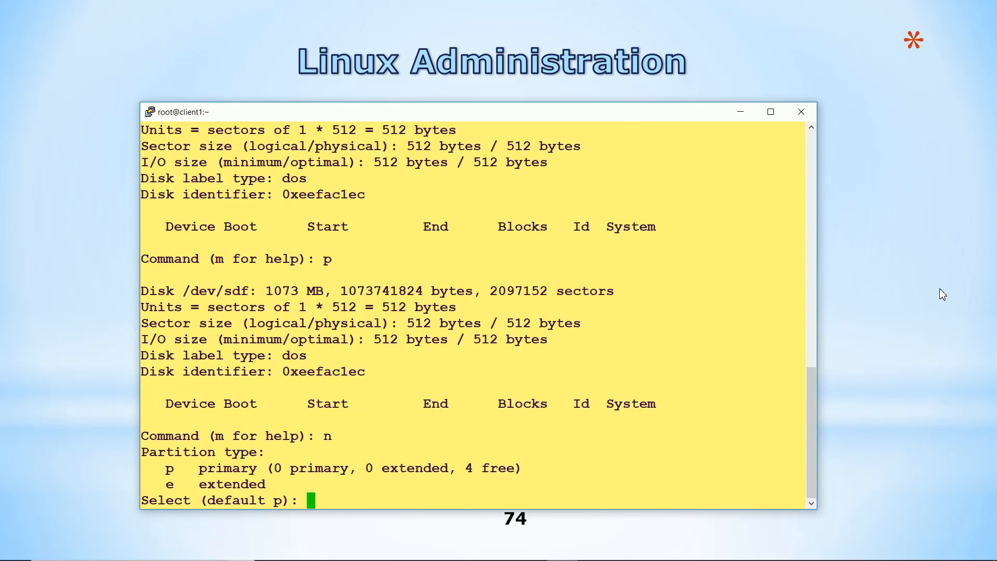
type("p")
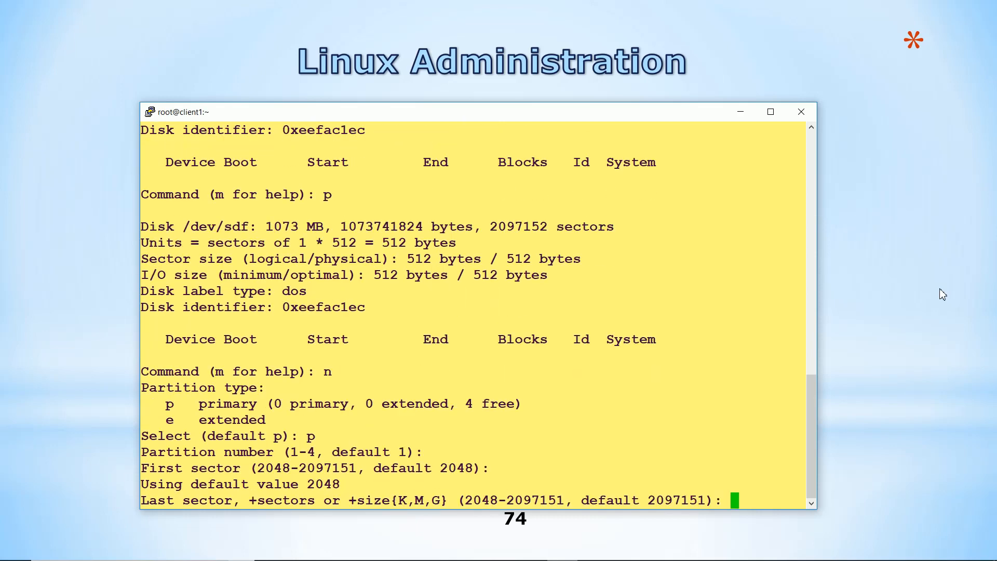
type("+1024")
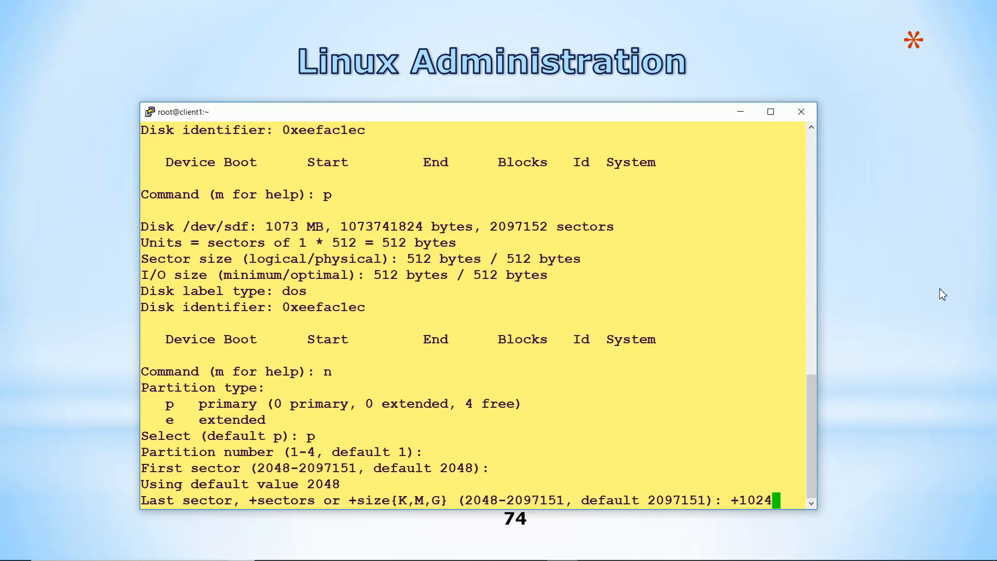
type("M")
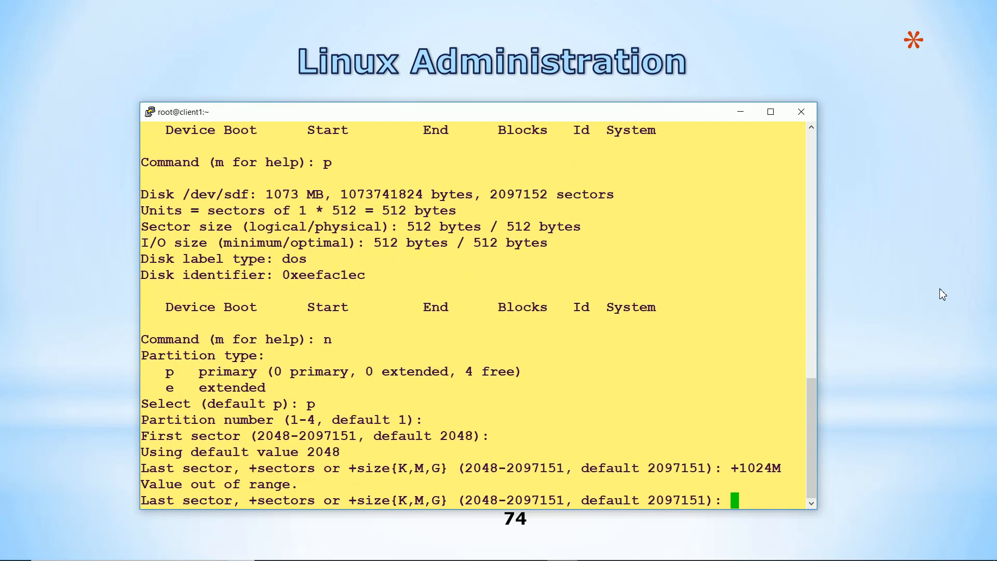
type("+1000M")
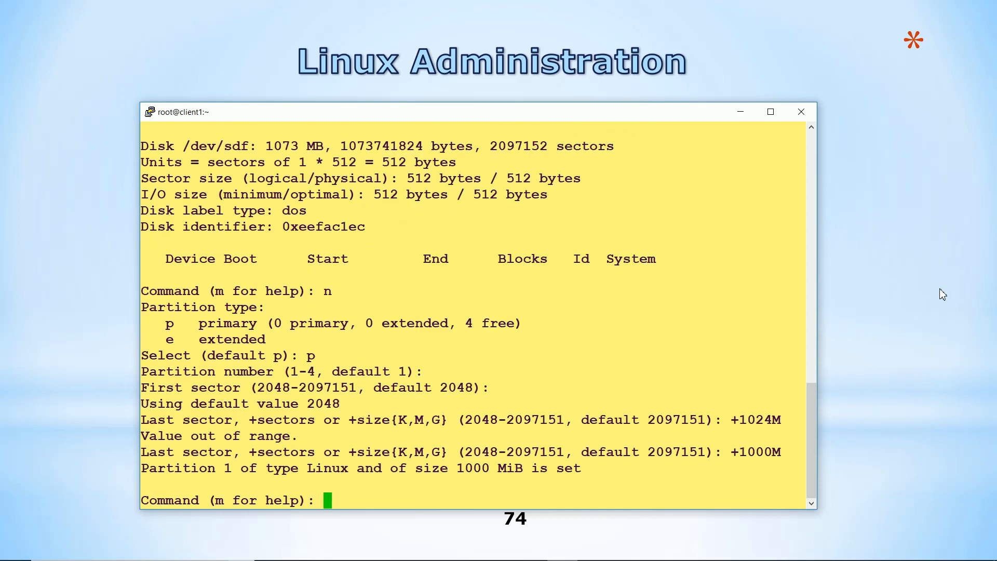
- Print the partition table showing /dev/sdf1 and begin changing its type code
type("p")
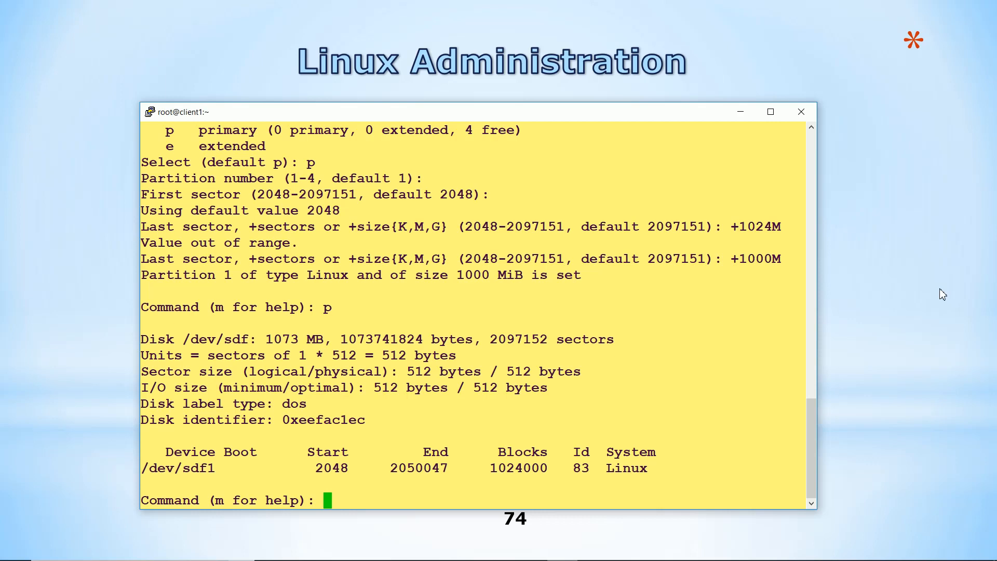
type("t")
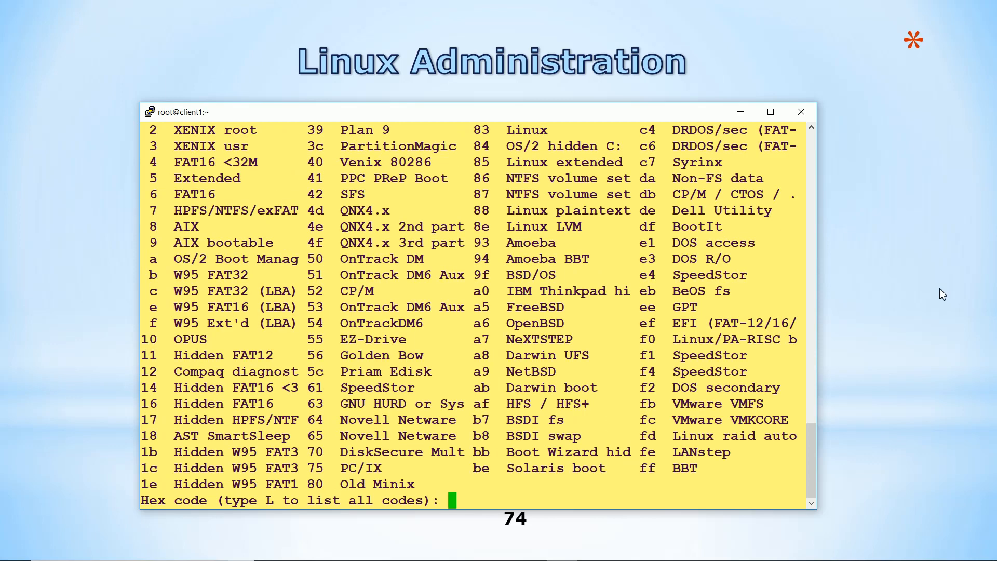
mouse_move(849, 129)
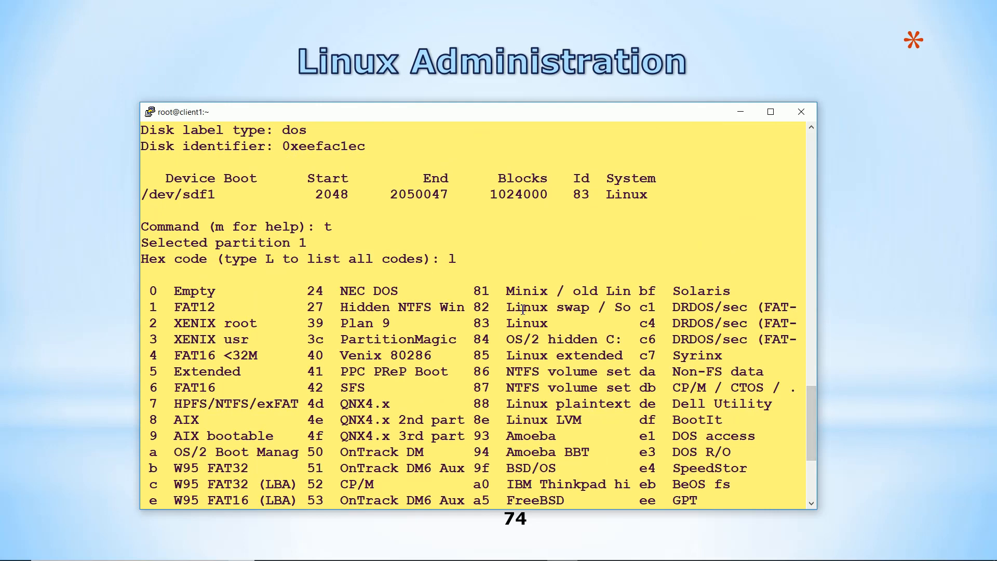
- Set /dev/sdf1 to type 82 Linux swap, print the table and write it to disk
double_click(527, 307)
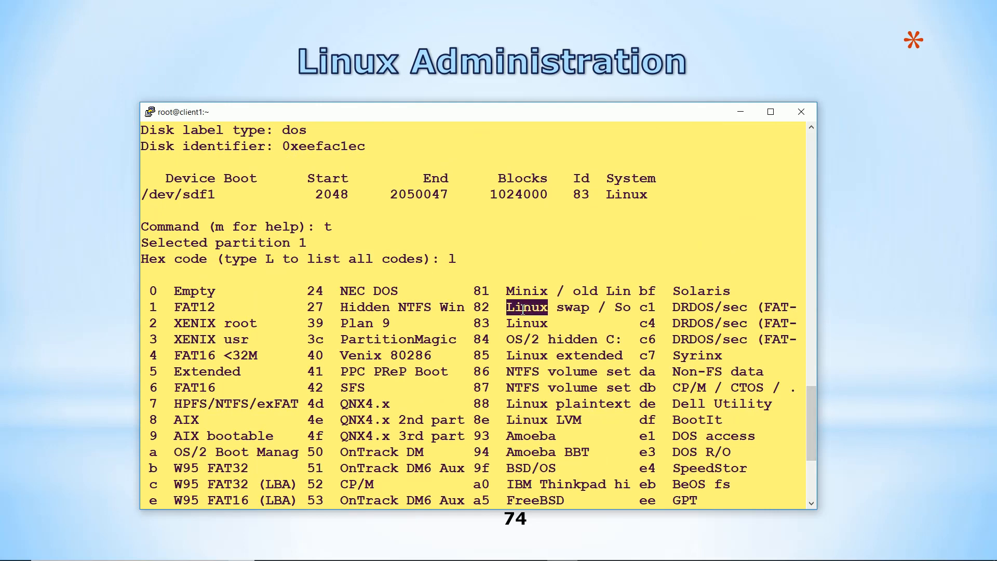
type("82")
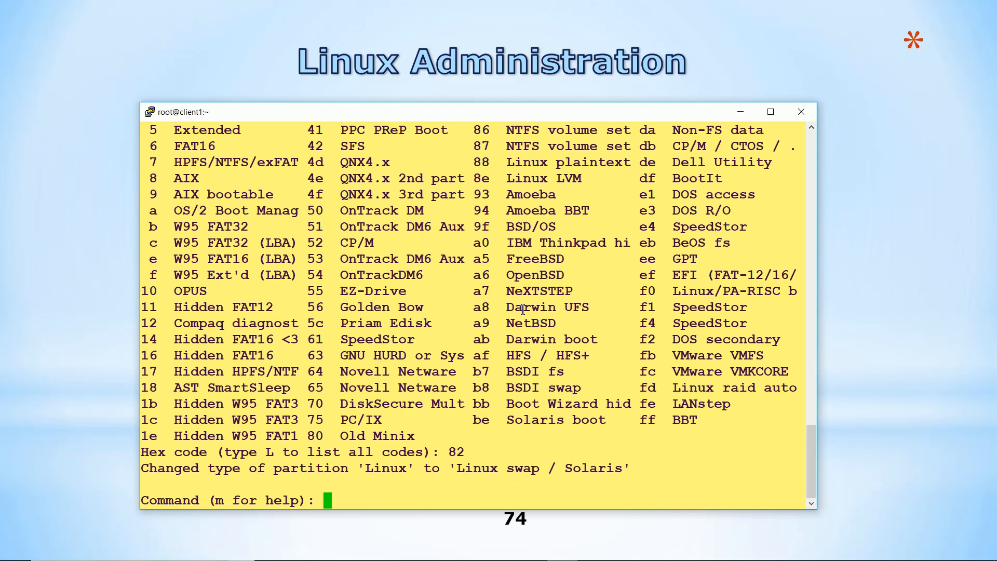
type("p")
type("w")
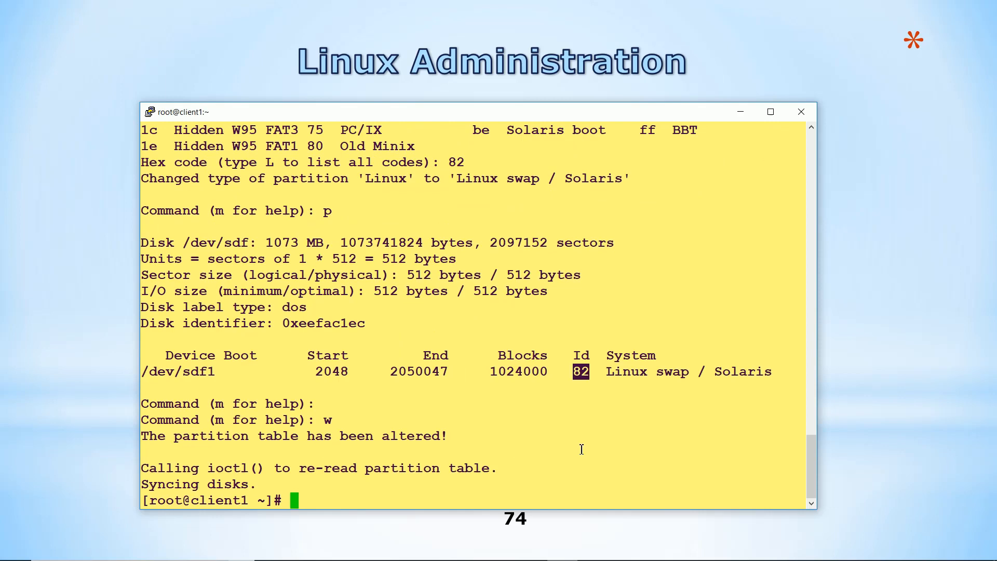
type("fdisk /dev/sdf")
type("ll /dev/sdf*")
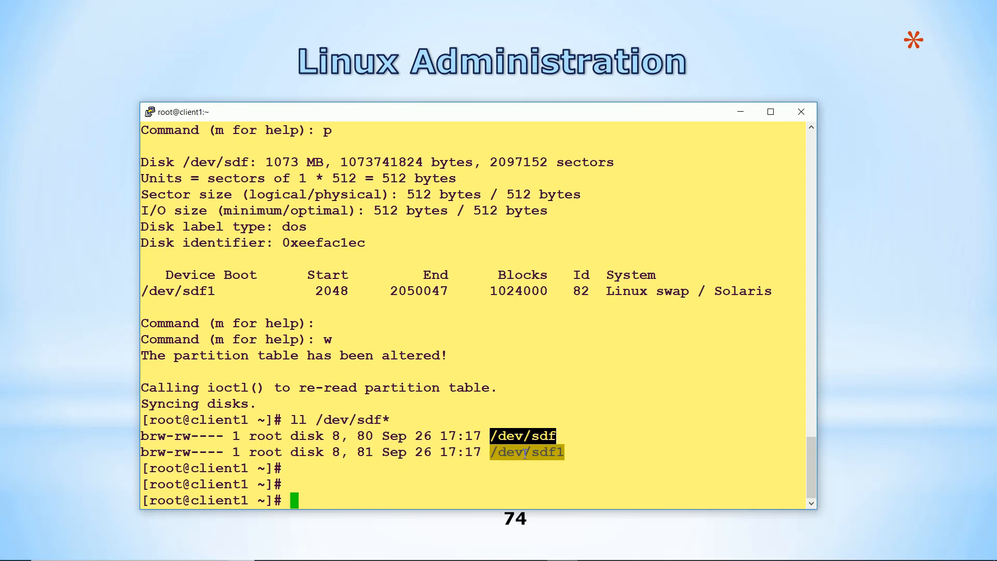
- Format /dev/sdf1 as swap space with mkswap
type("mkswap")
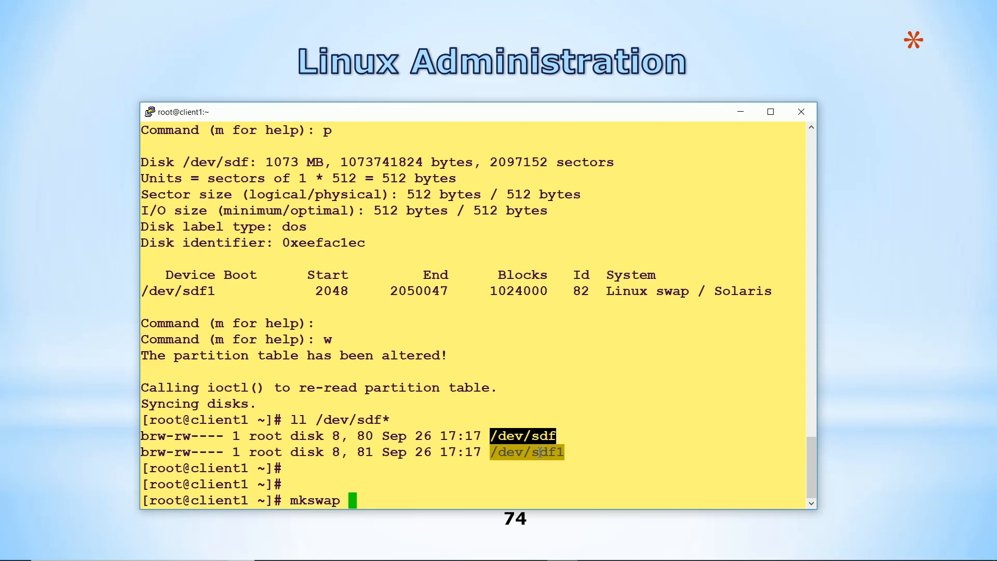
triple_click(317, 452)
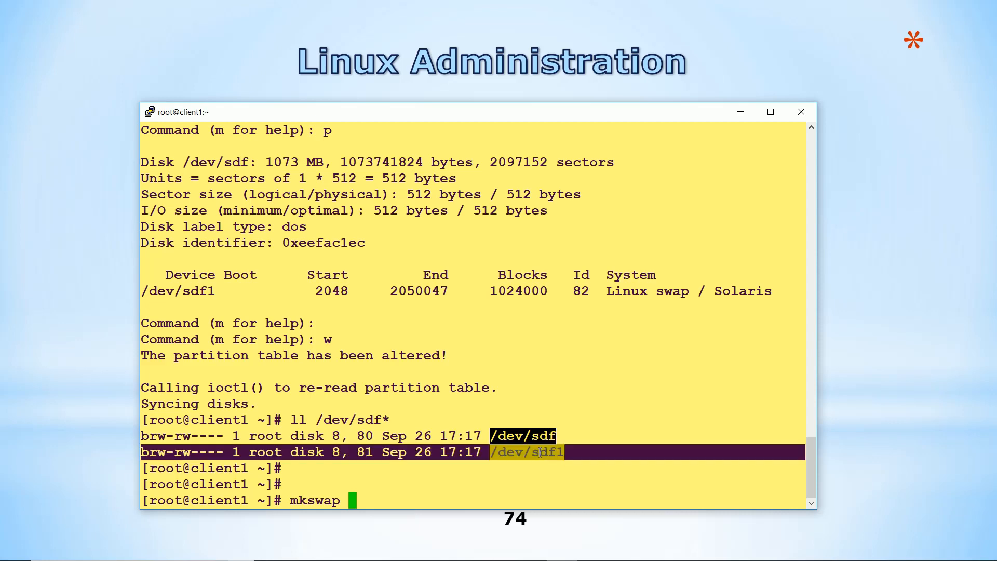
type("/dev/sdf1")
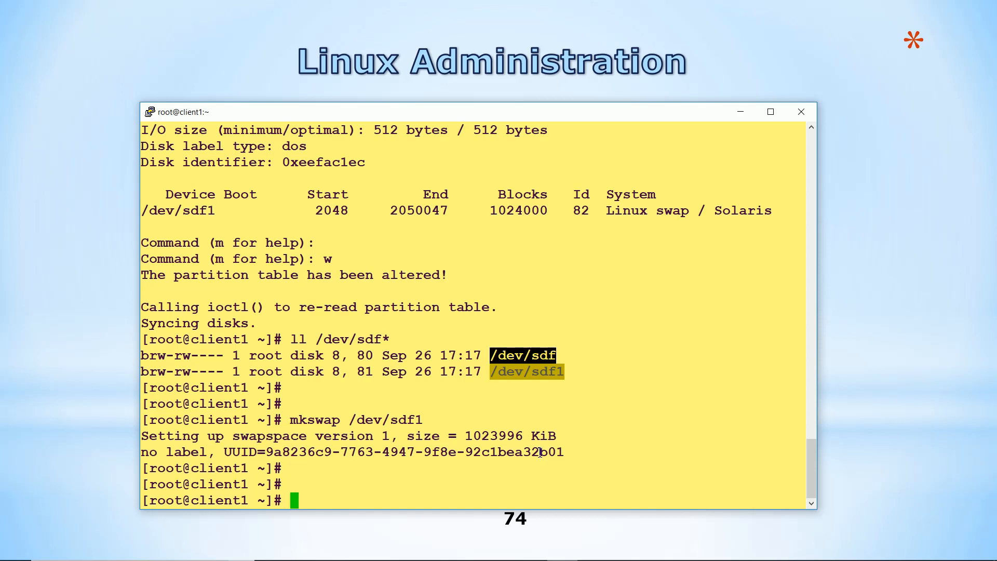
- Activate /dev/sdf1 with swapon and clear the screen to view swap totals with free
type("swapon -")
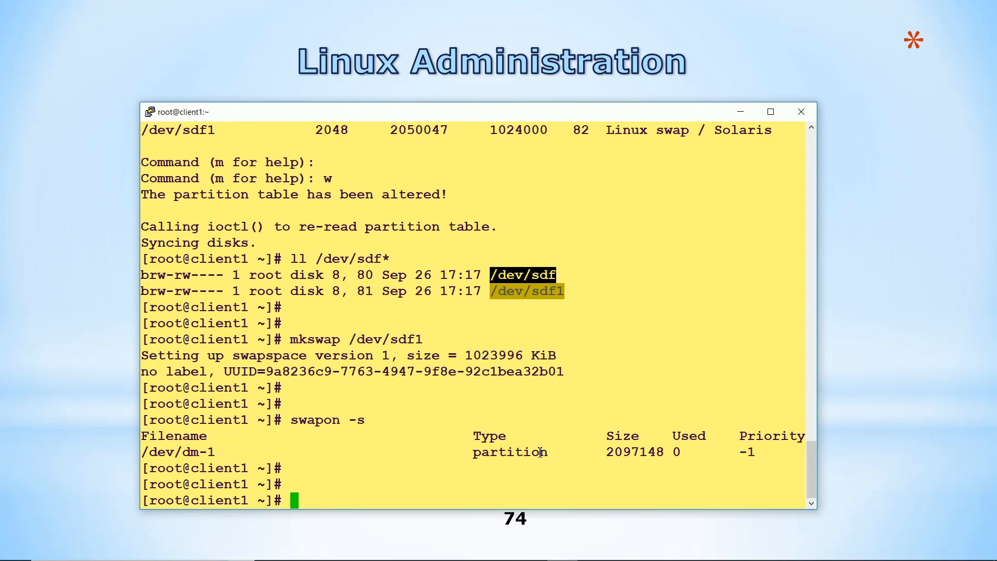
type("swa")
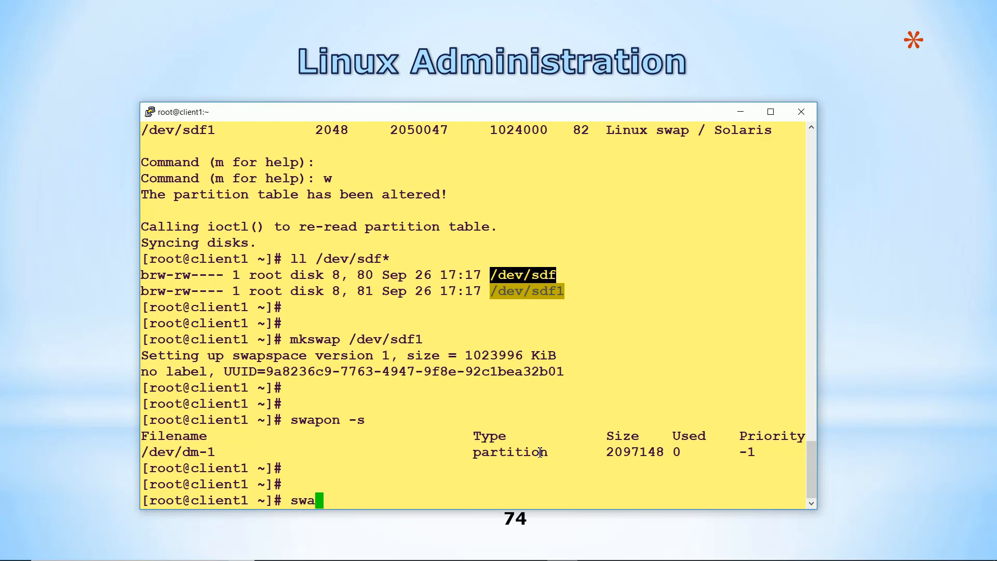
type("pon")
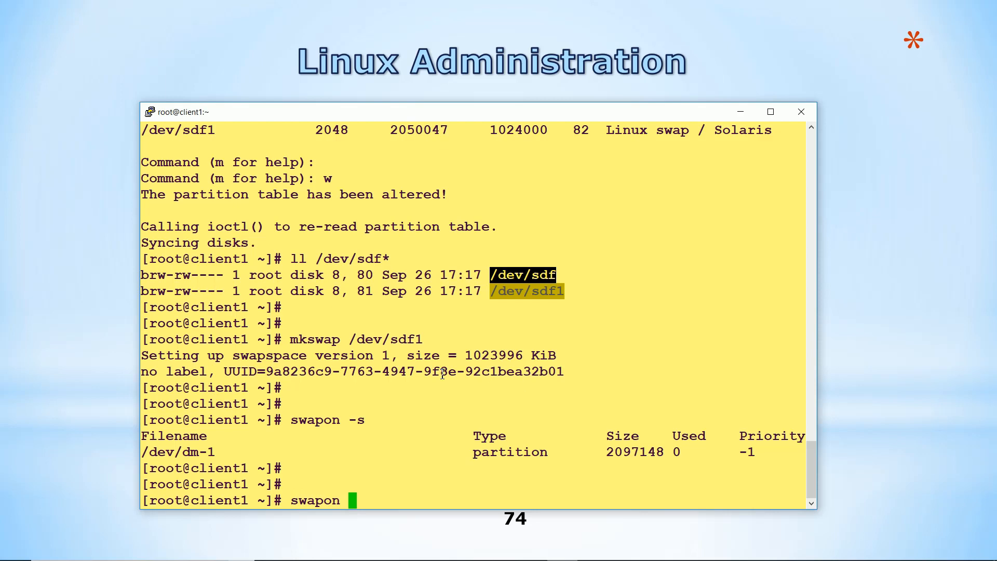
type("/dev/sdf1")
type("c")
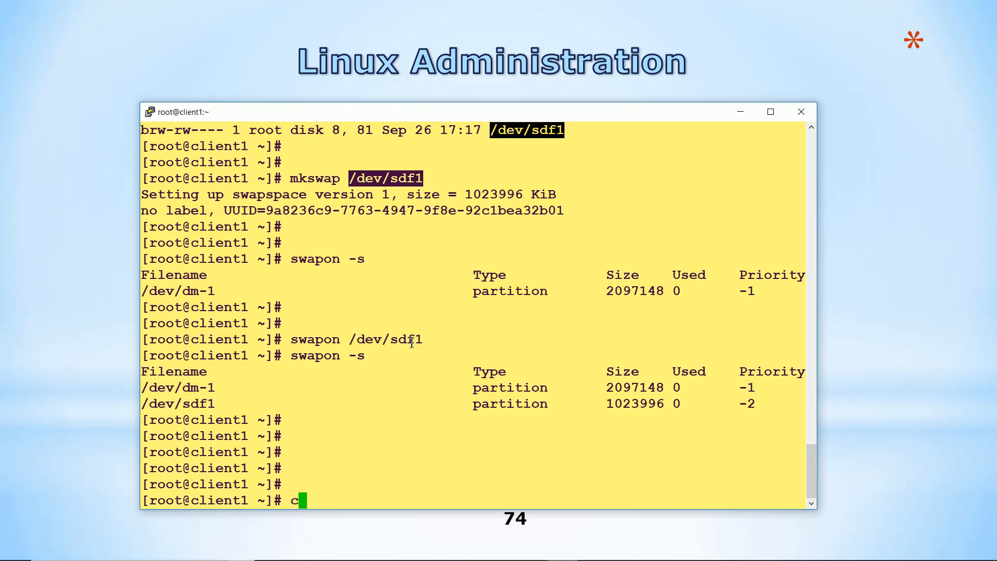
type("lea")
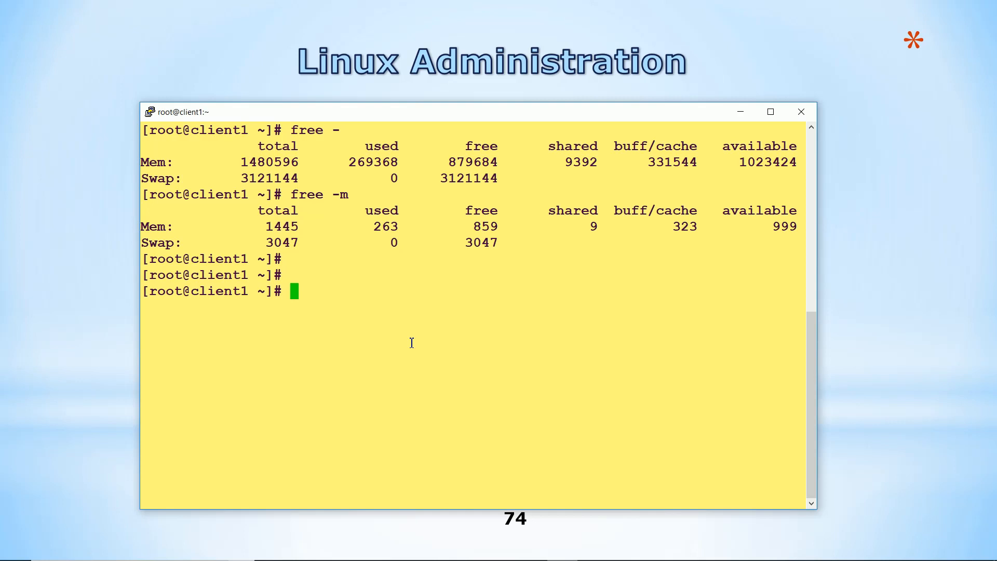
- List active swap with swapon -s, copy /dev/sdf1 and start editing /etc/fstab in vi
type("swapoff")
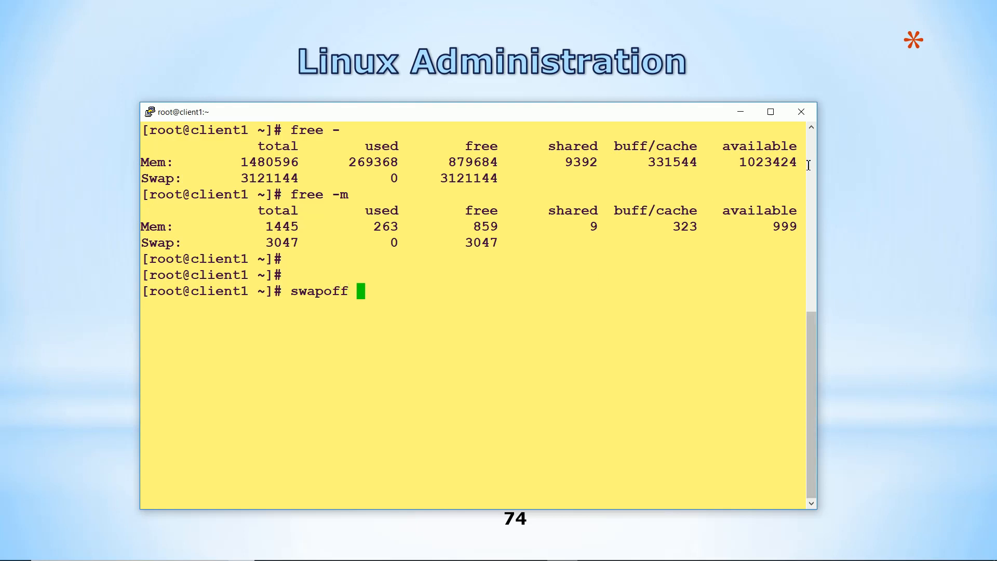
scroll("down", 3)
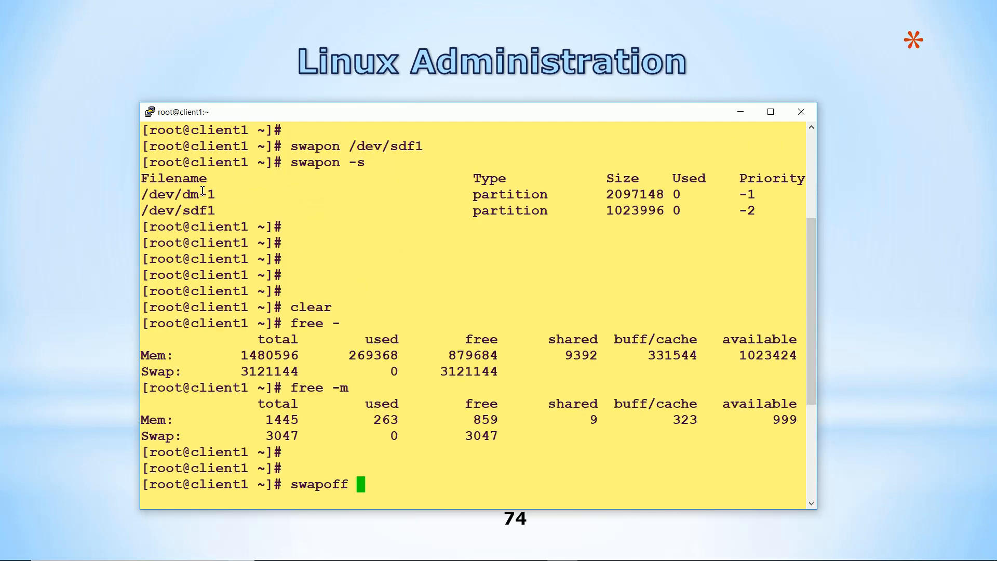
type("/dev/sdf1")
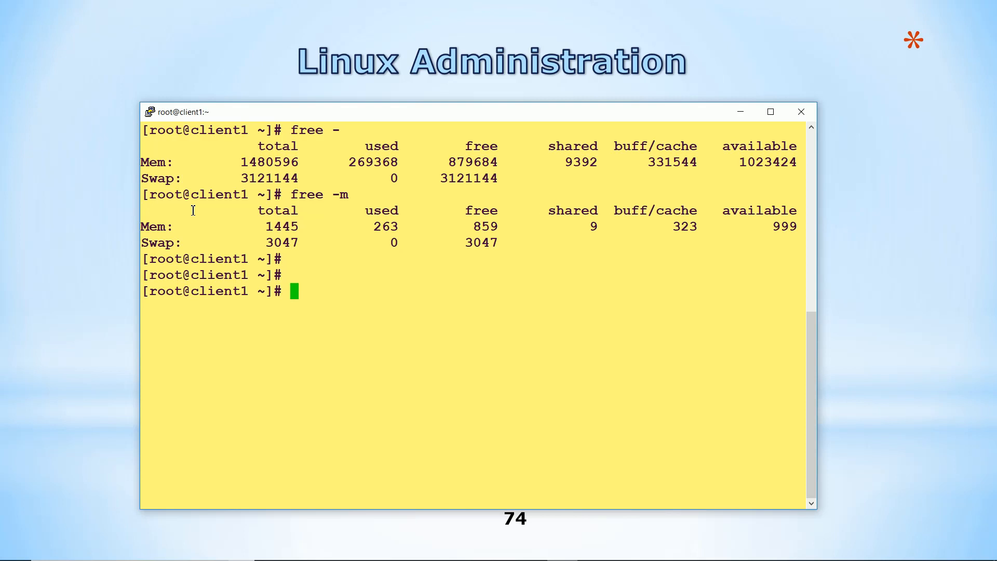
type("swapon -s")
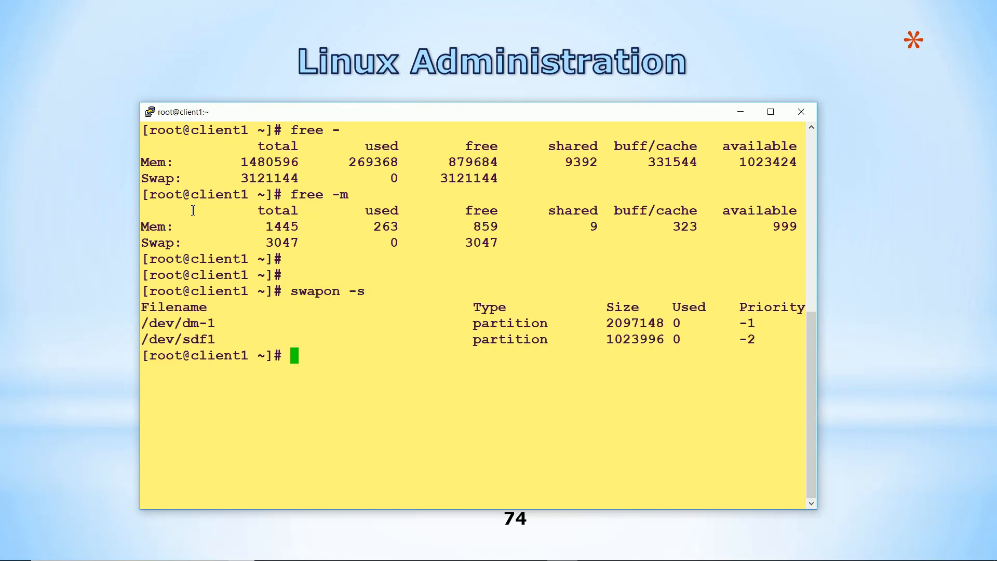
double_click(178, 338)
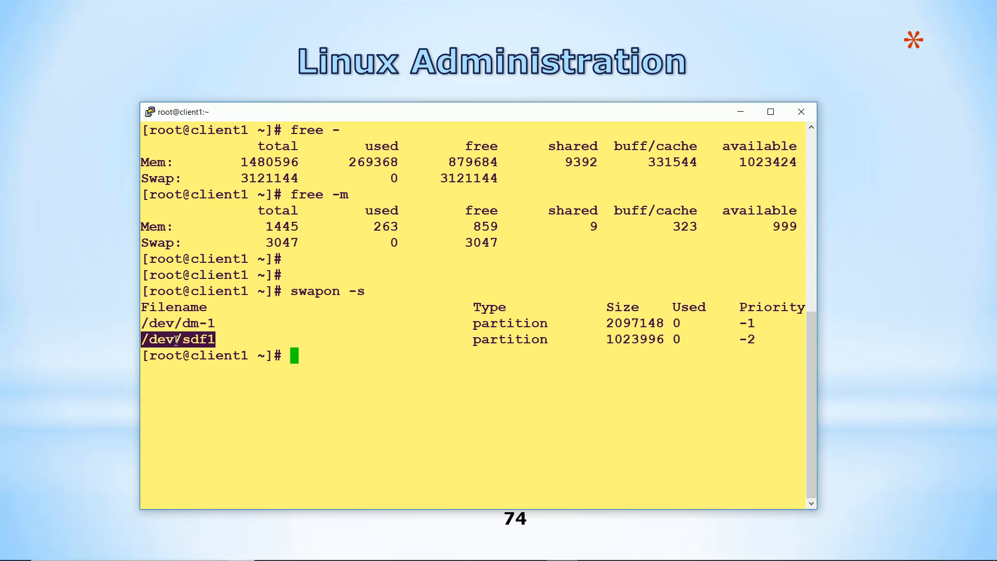
type("vi /etc/f")
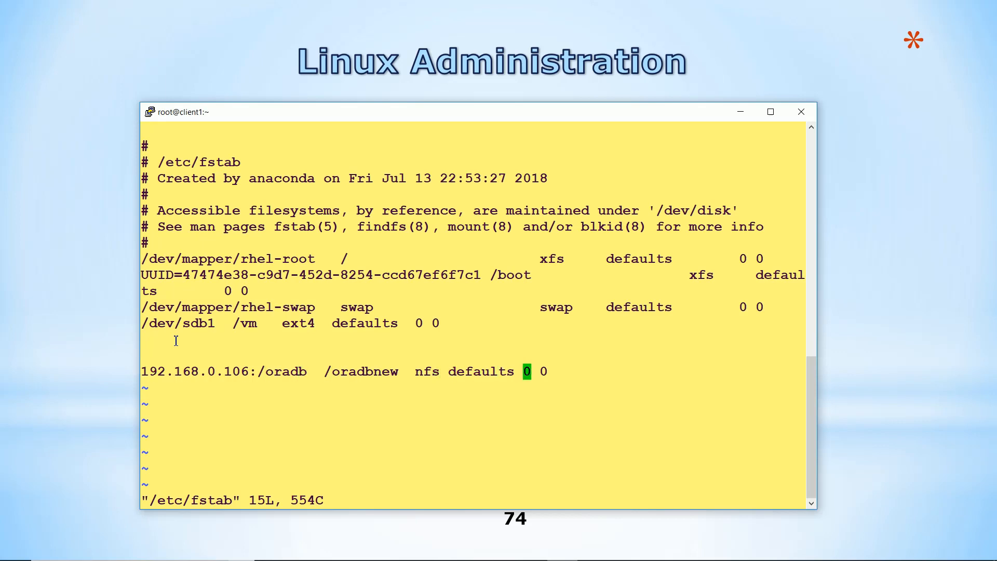
- Insert a '### New Swap partition ###' comment line in /etc/fstab
key("i")
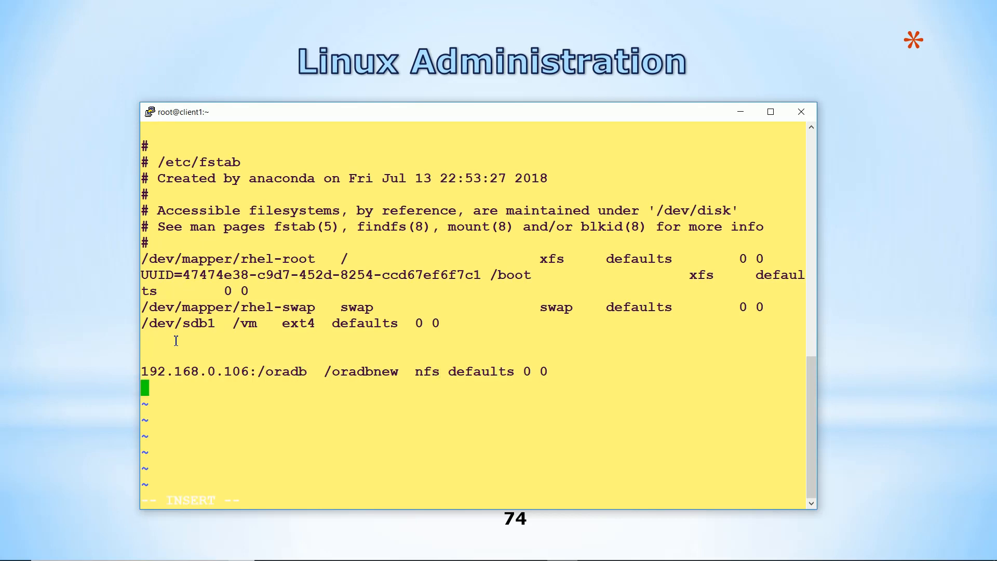
type("##########")
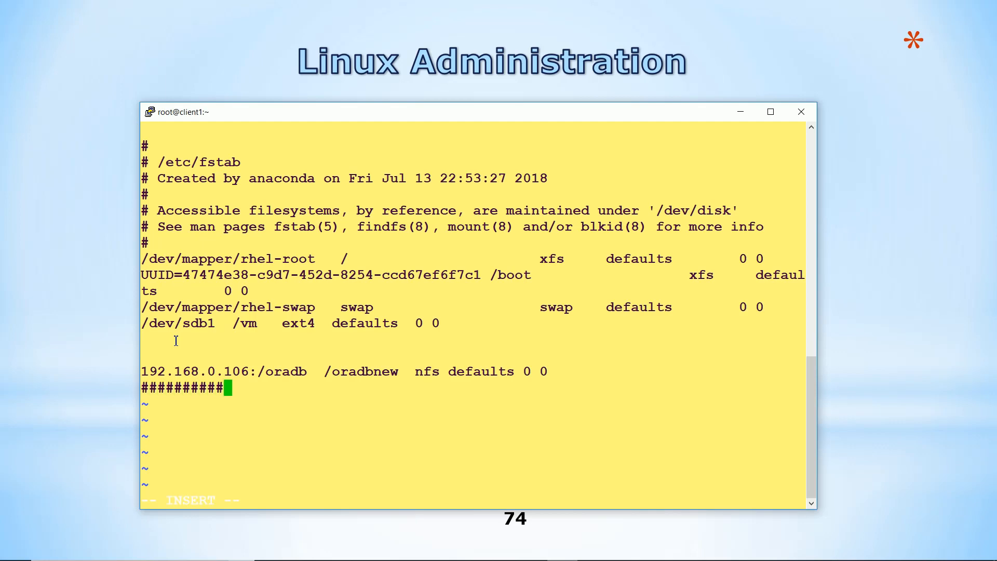
type("New")
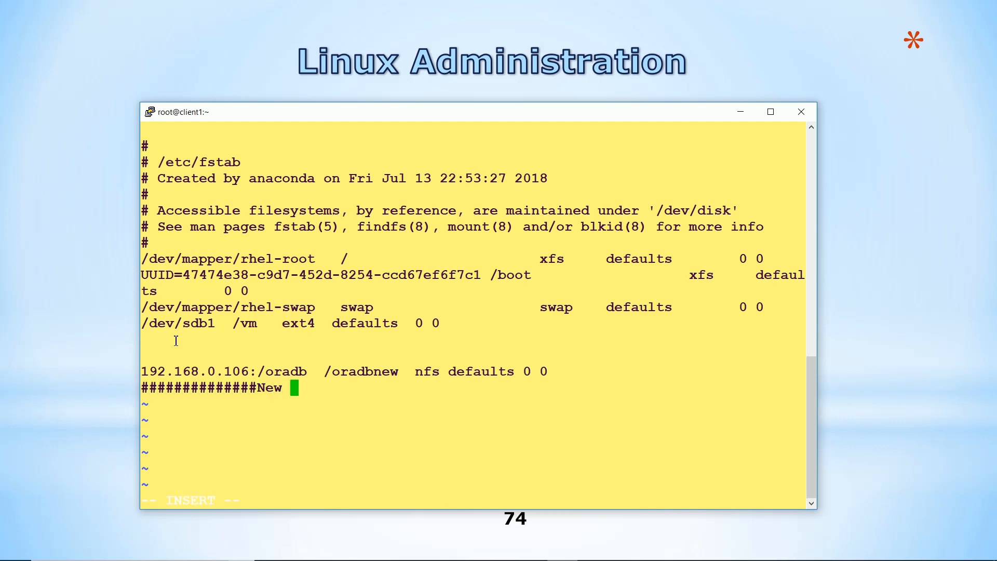
type("Swap pa")
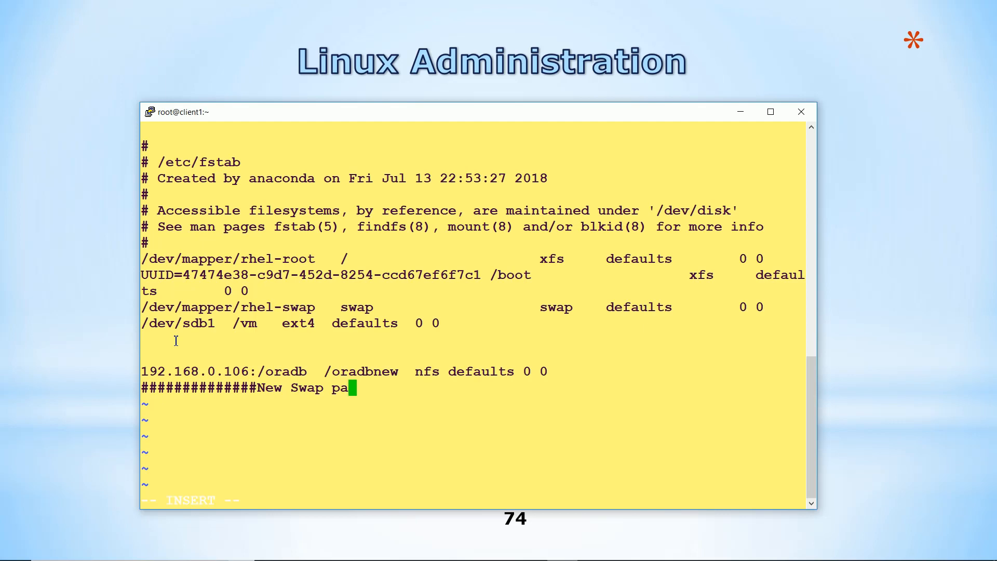
type("tition")
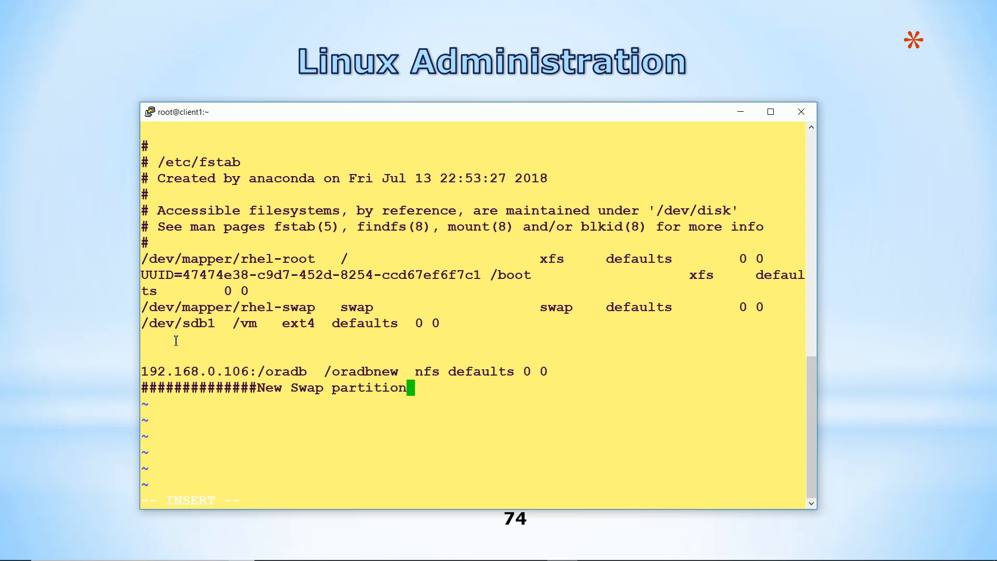
type("#######")
type("/dev/sdf1")
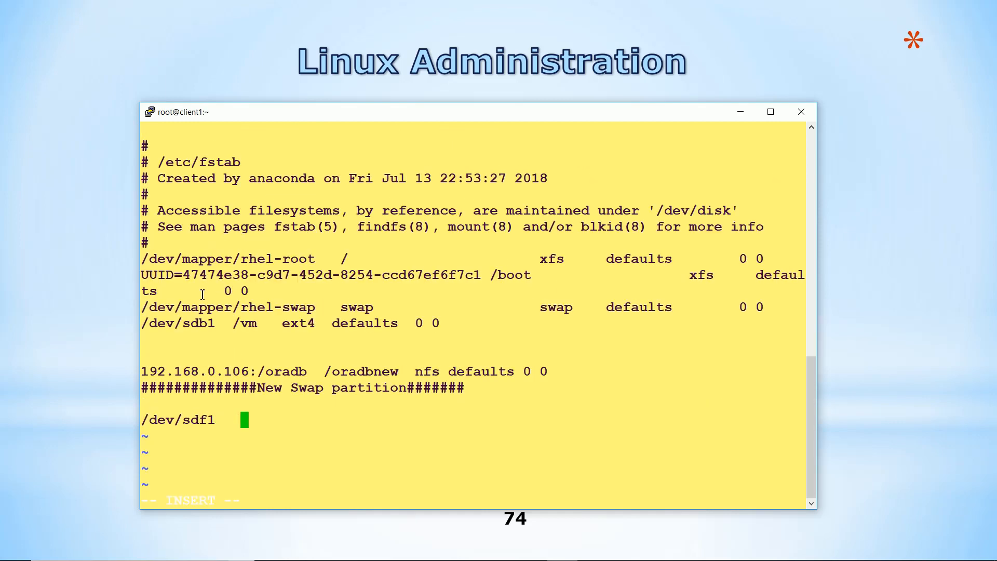
- Add the '/dev/sdf1 swap swap defaults' entry below the comment
type("swap")
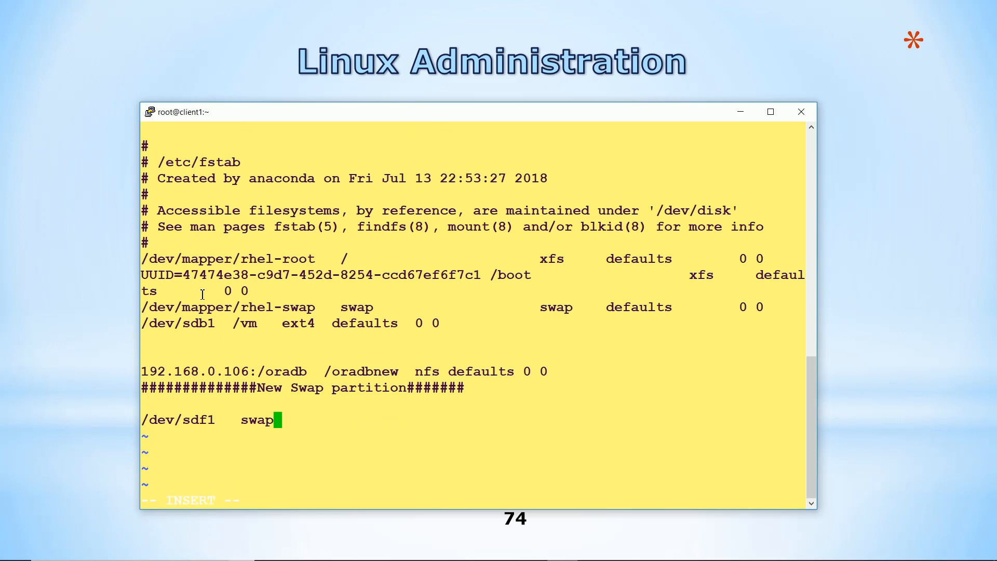
type("swa")
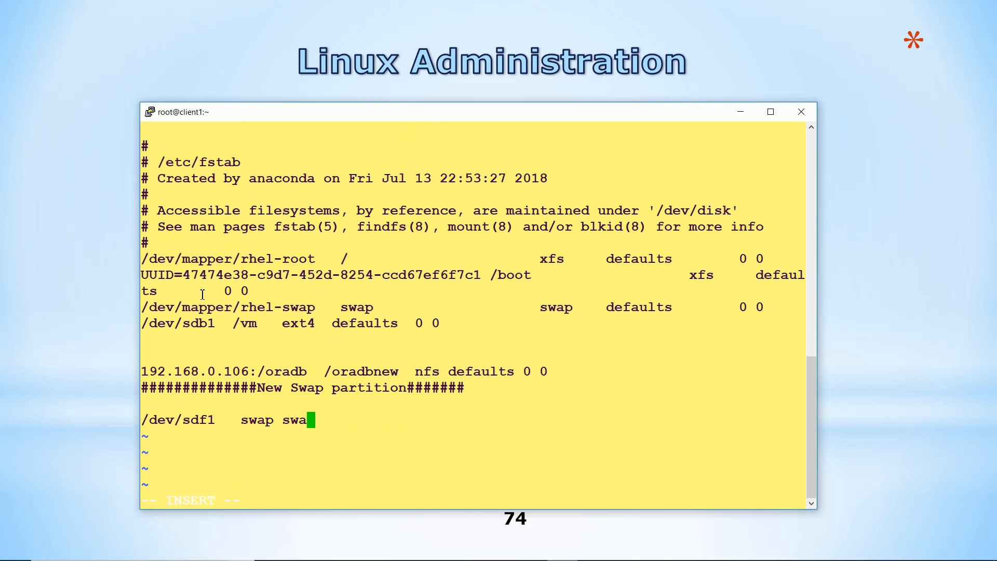
type("p default")
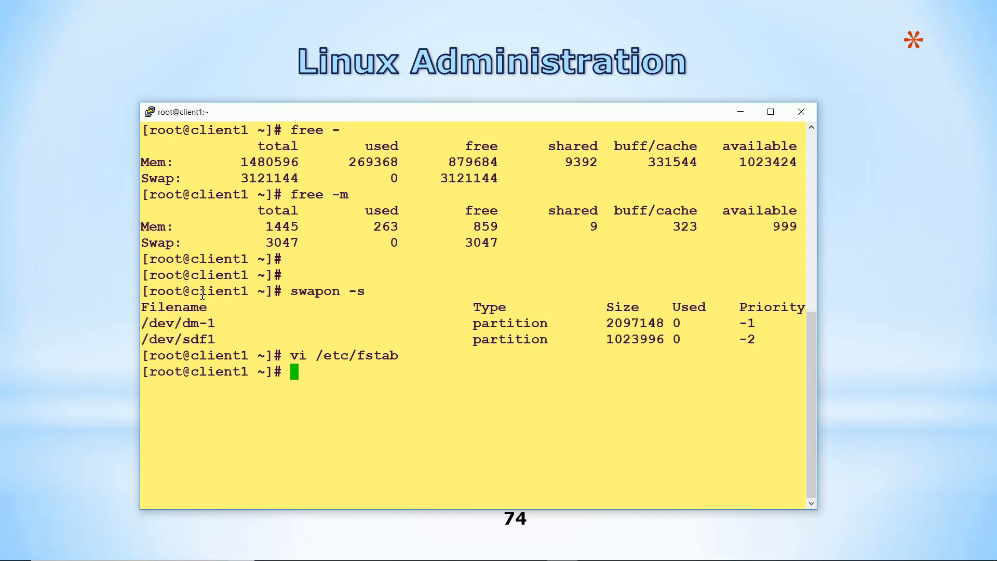
mouse_move(3, 158)
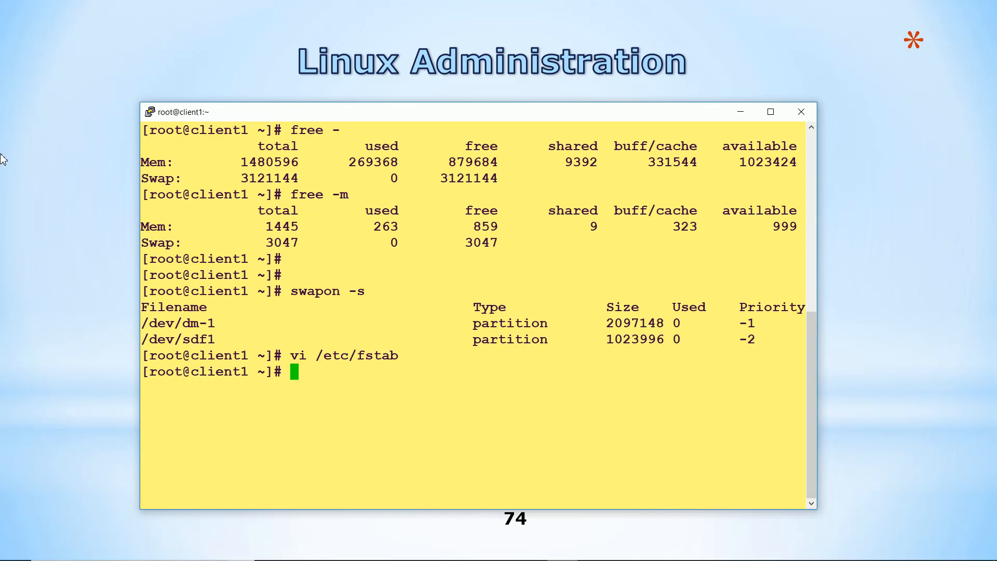